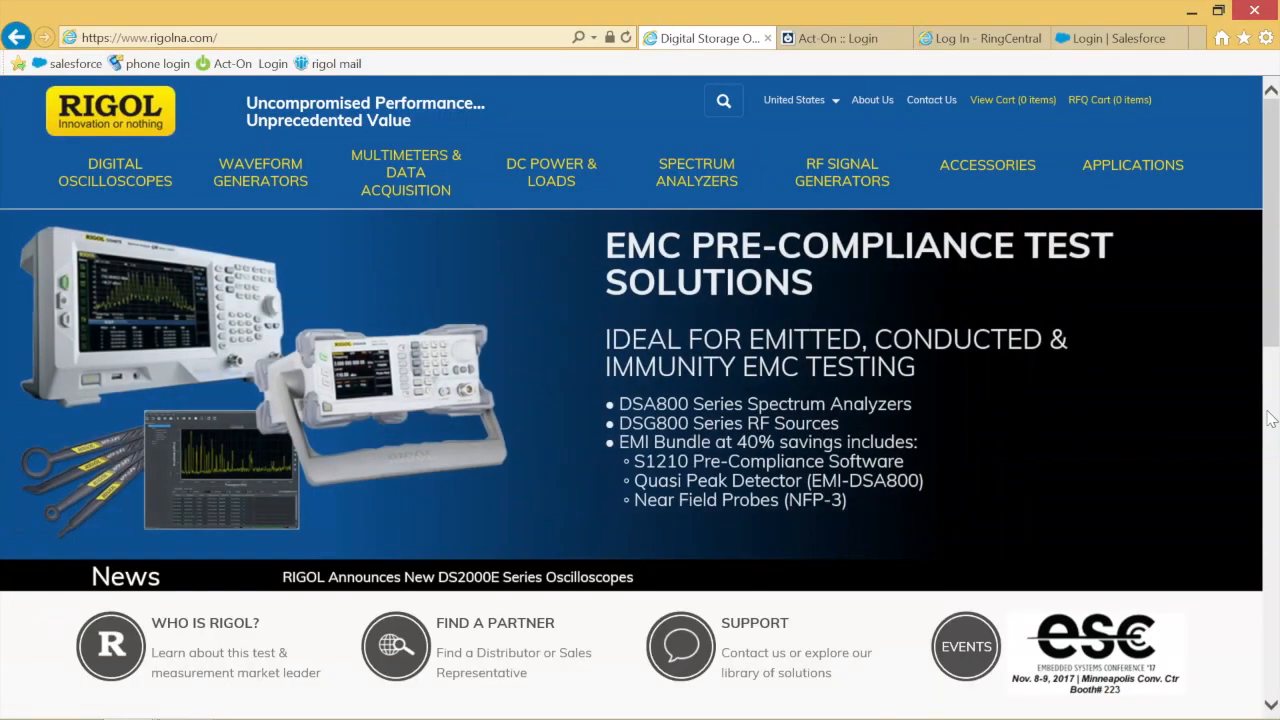
Reach Rigol's License Activation page from the rigolna.com footer
{"action": "scroll", "scroll_direction": "down", "scroll_amount": 3}
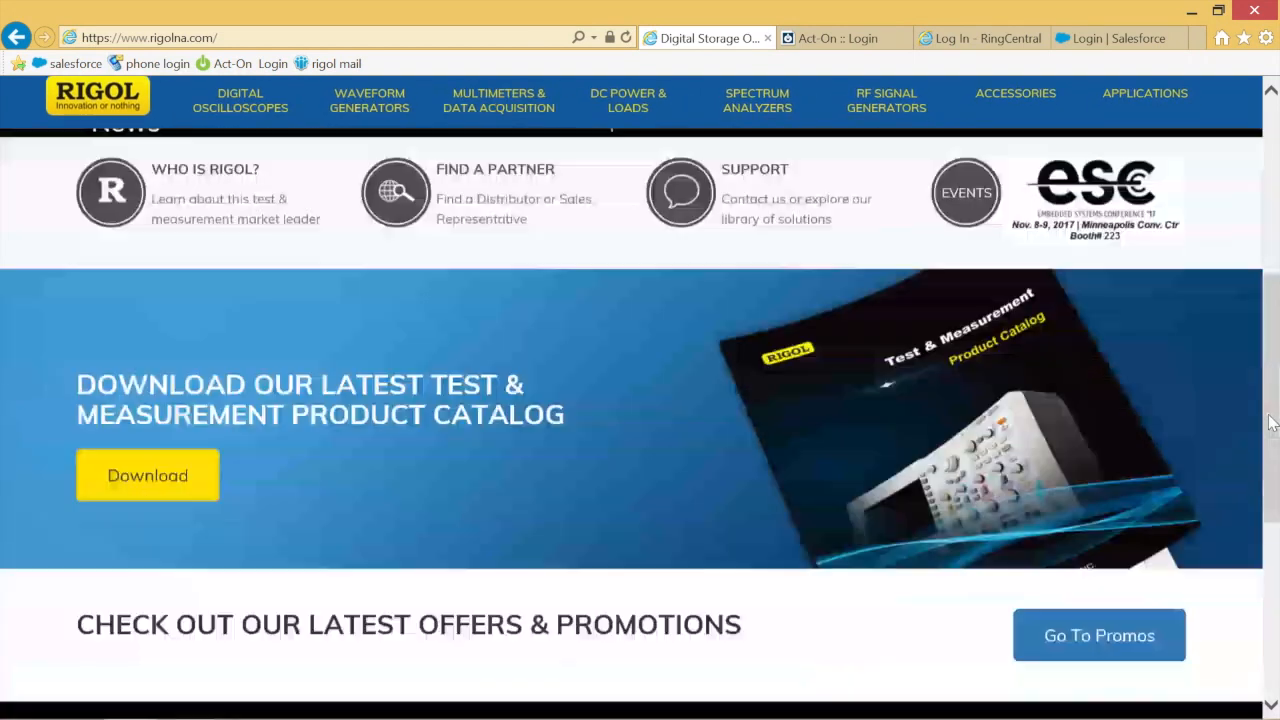
{"action": "scroll", "scroll_direction": "down", "scroll_amount": 3}
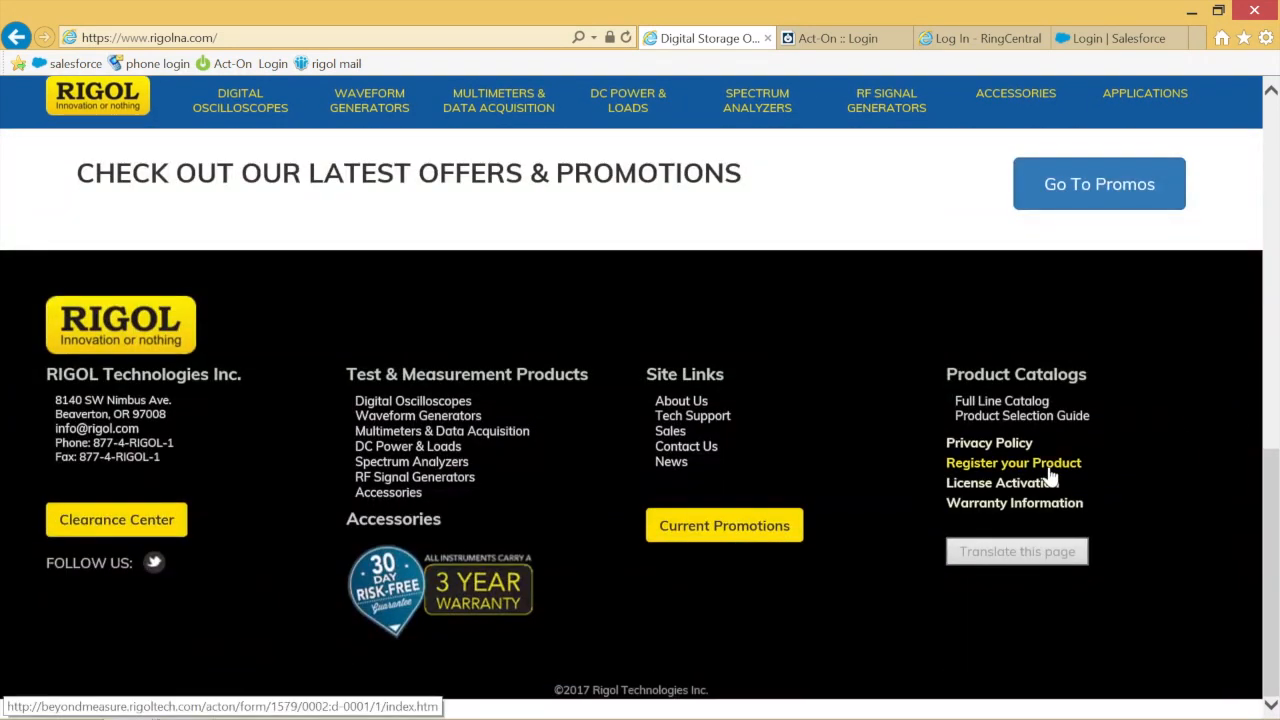
{"action": "left_click", "coordinate": [999, 483]}
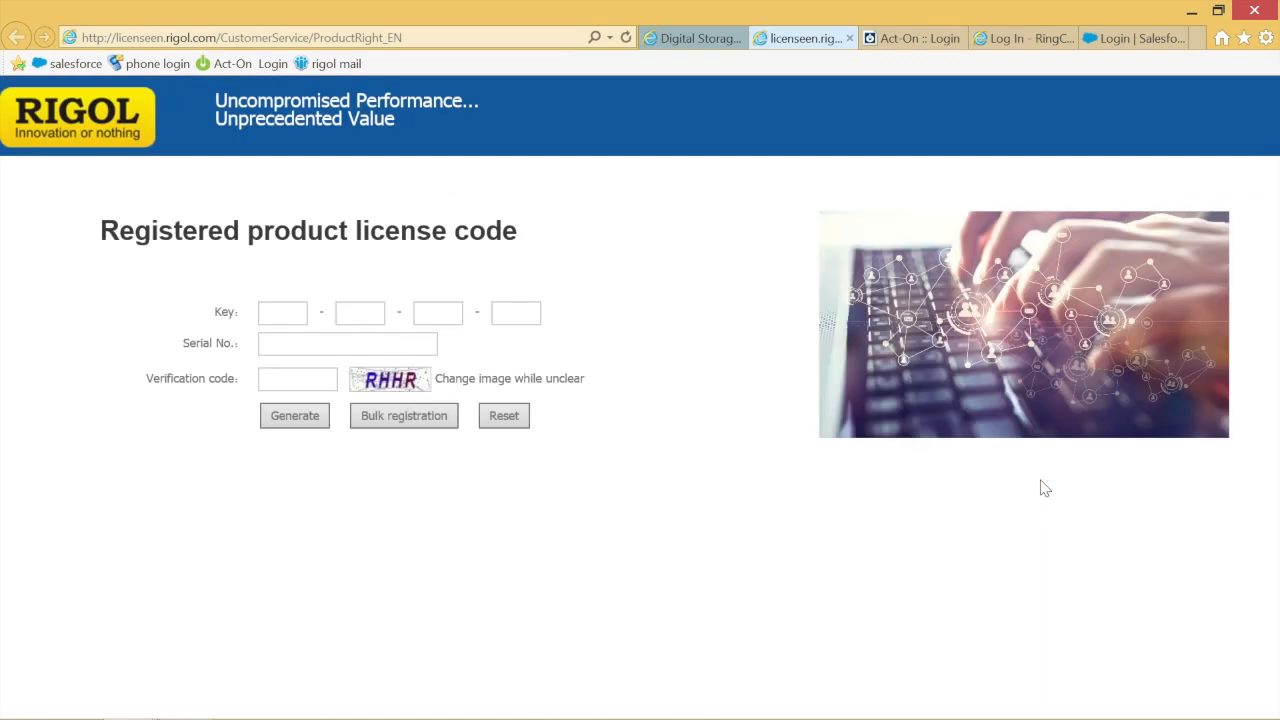
{"action": "left_click", "coordinate": [282, 312]}
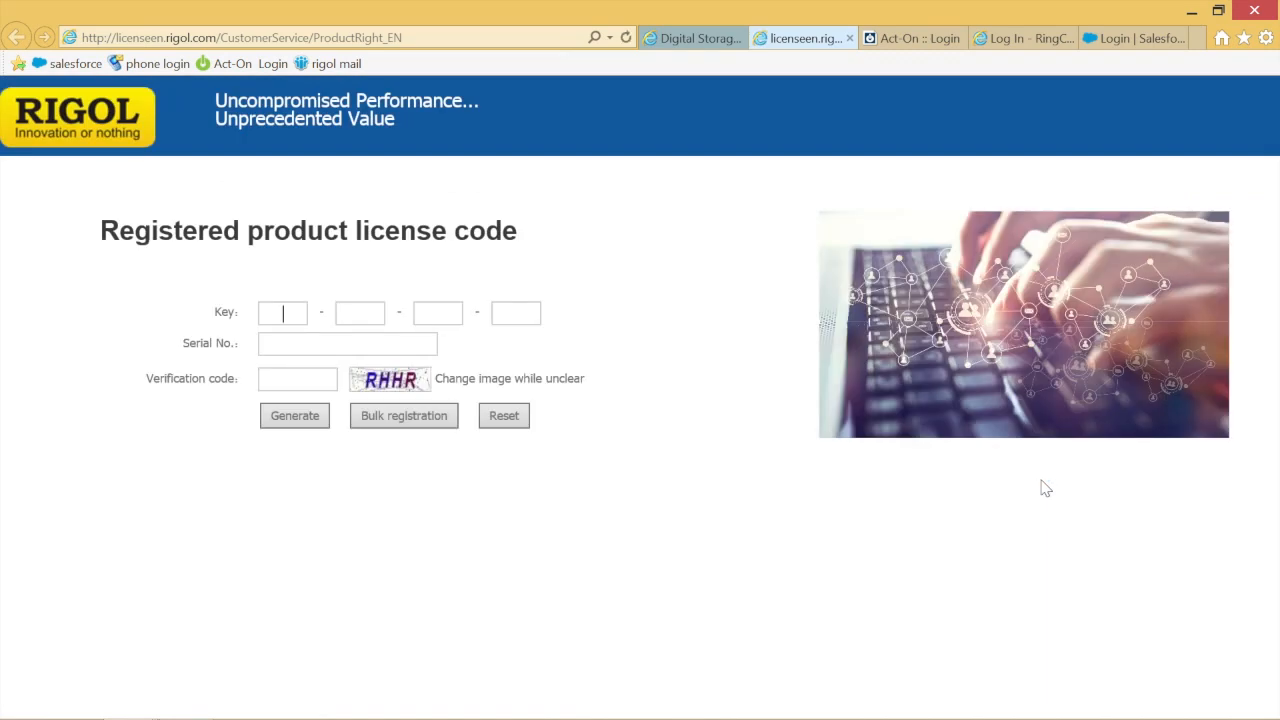
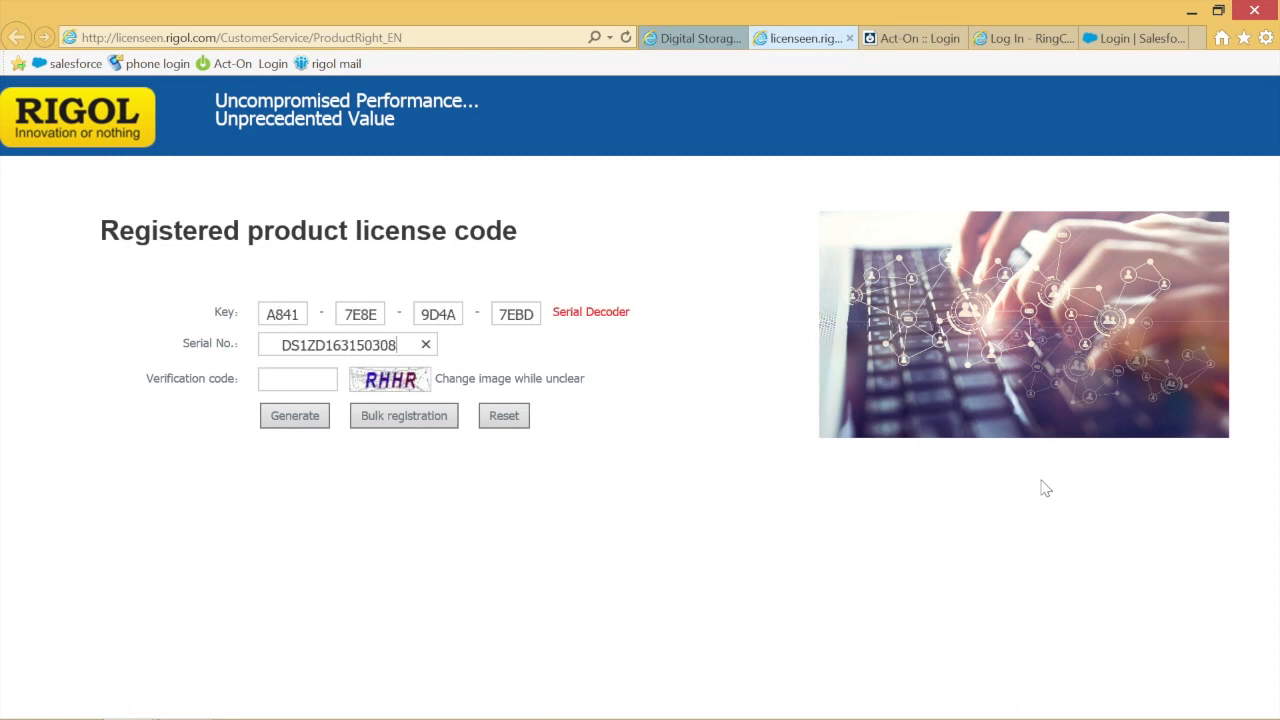
{"action": "left_click", "coordinate": [294, 415]}
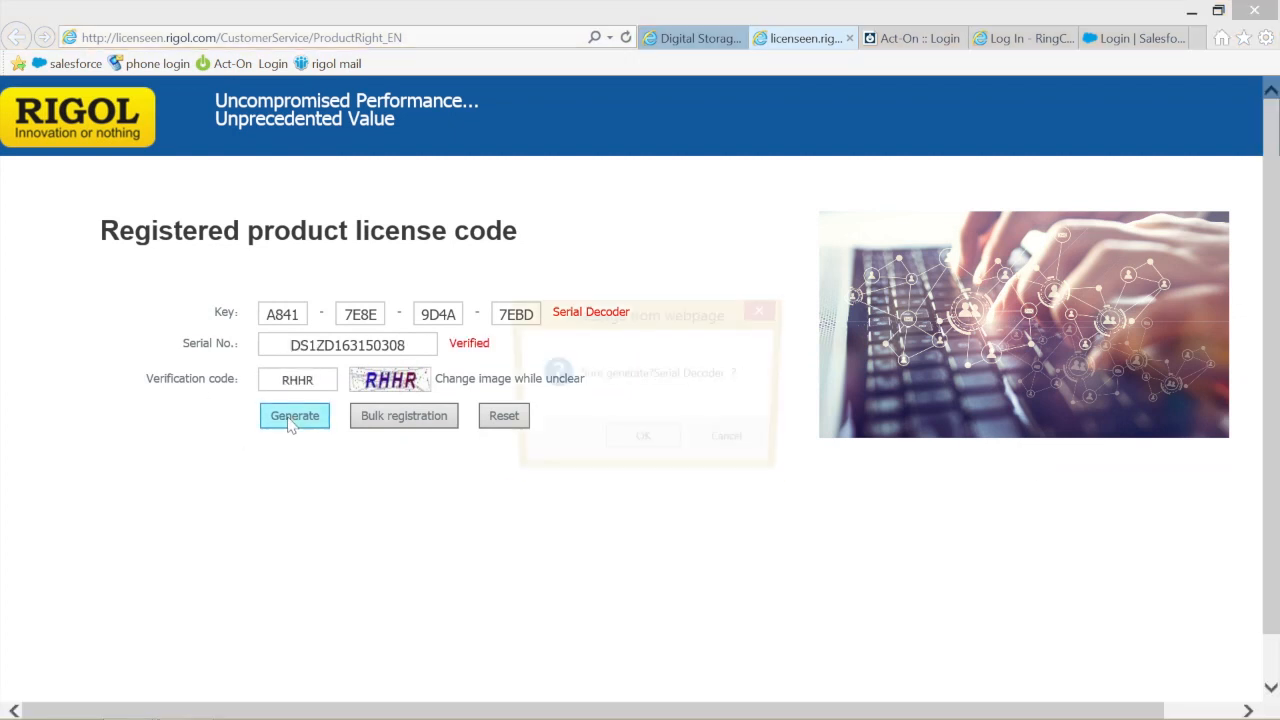
{"action": "left_click", "coordinate": [294, 415]}
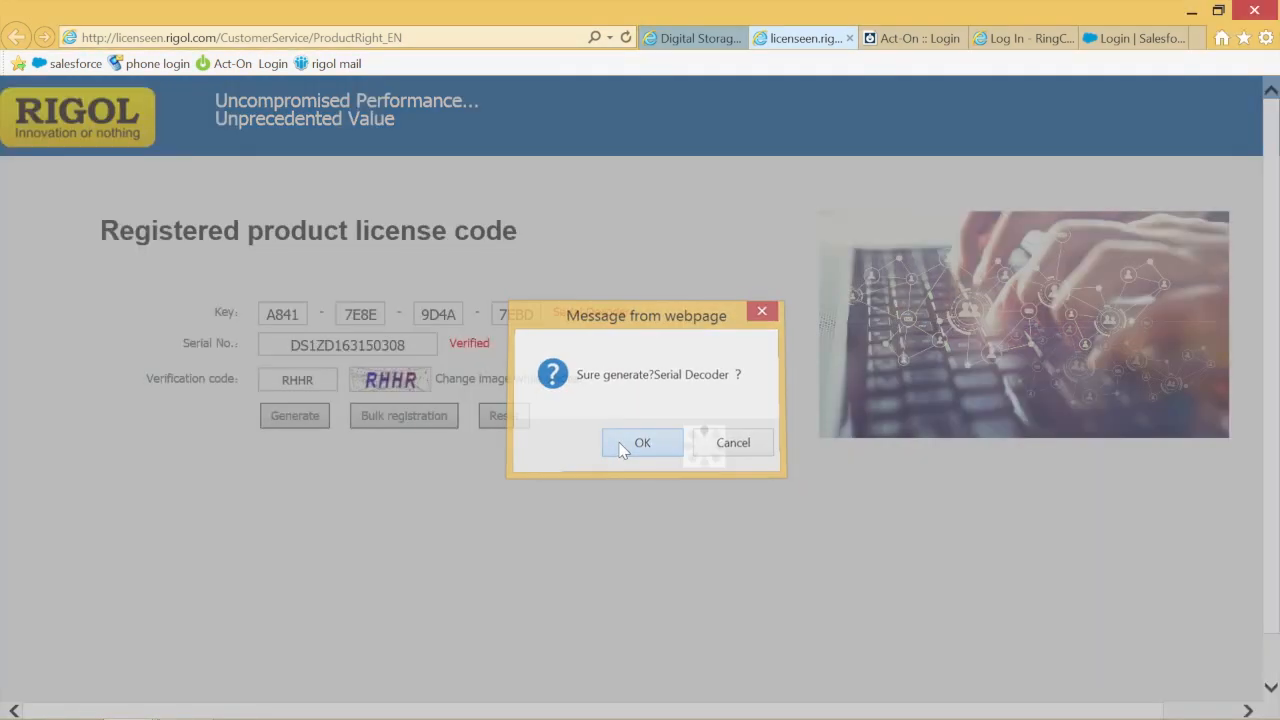
{"action": "left_click", "coordinate": [642, 442]}
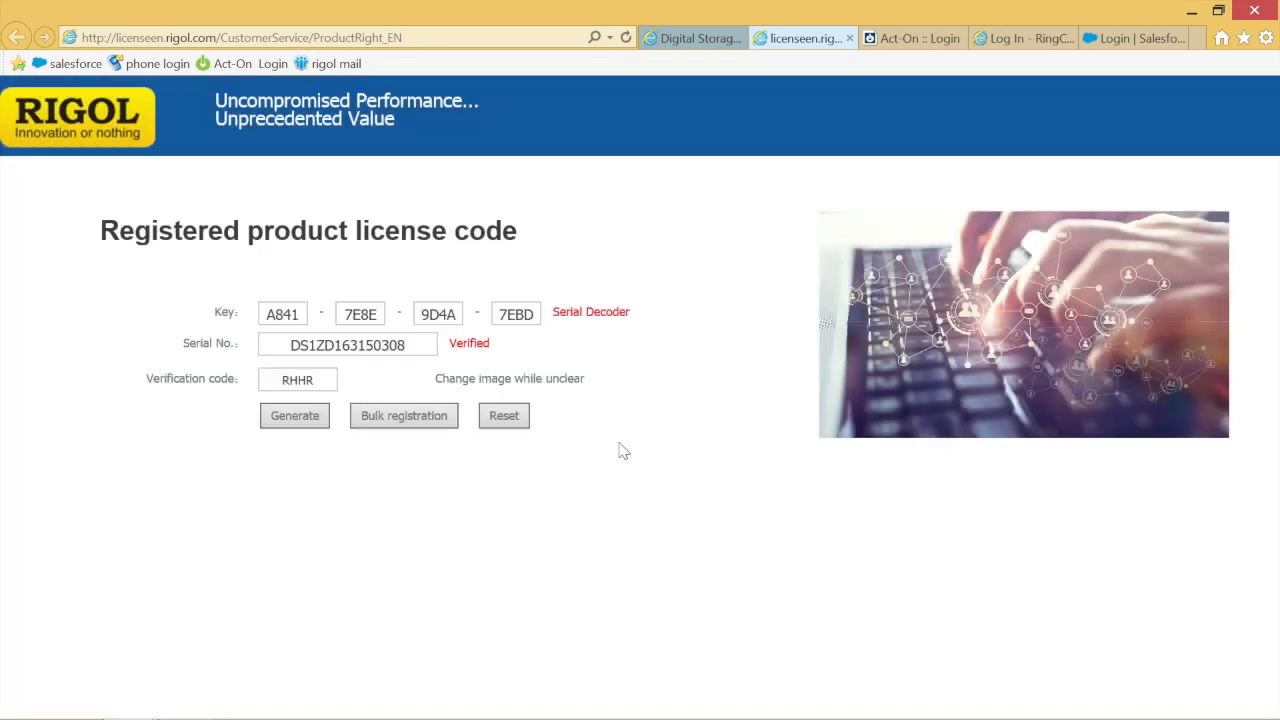
{"action": "left_click", "coordinate": [294, 415]}
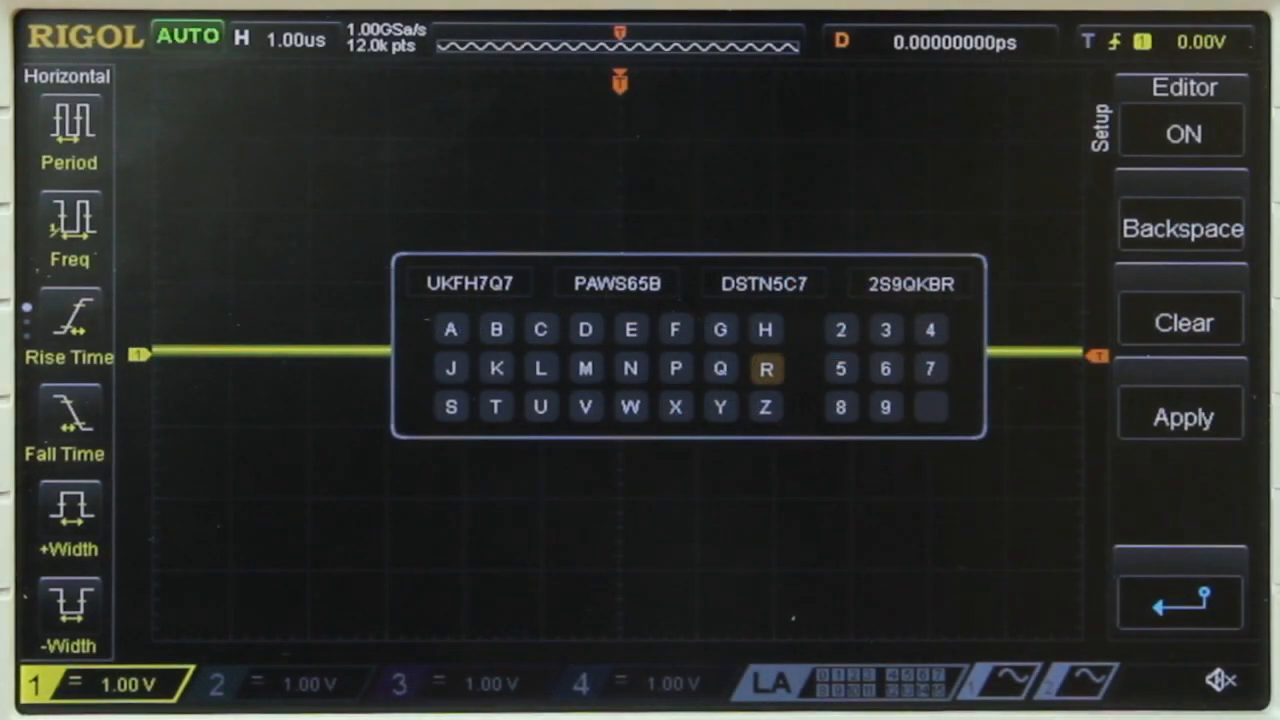
{"action": "left_click", "coordinate": [1181, 417]}
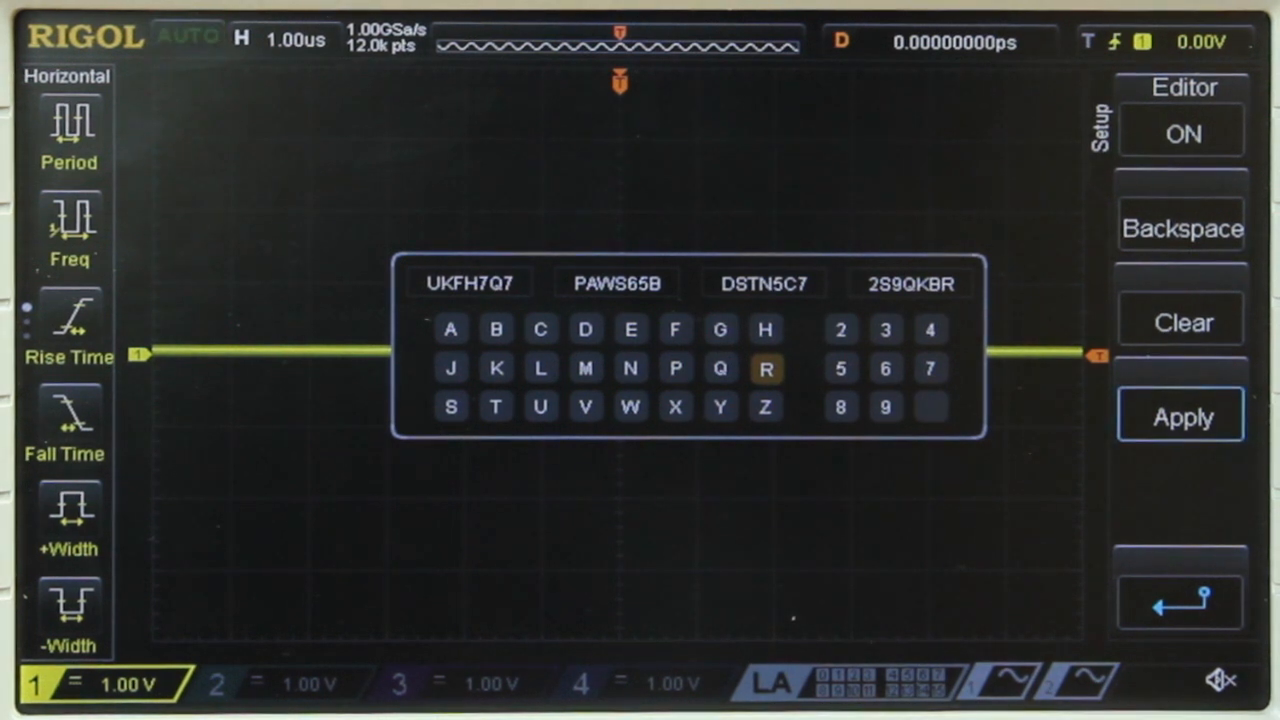
{"action": "left_click", "coordinate": [1180, 414]}
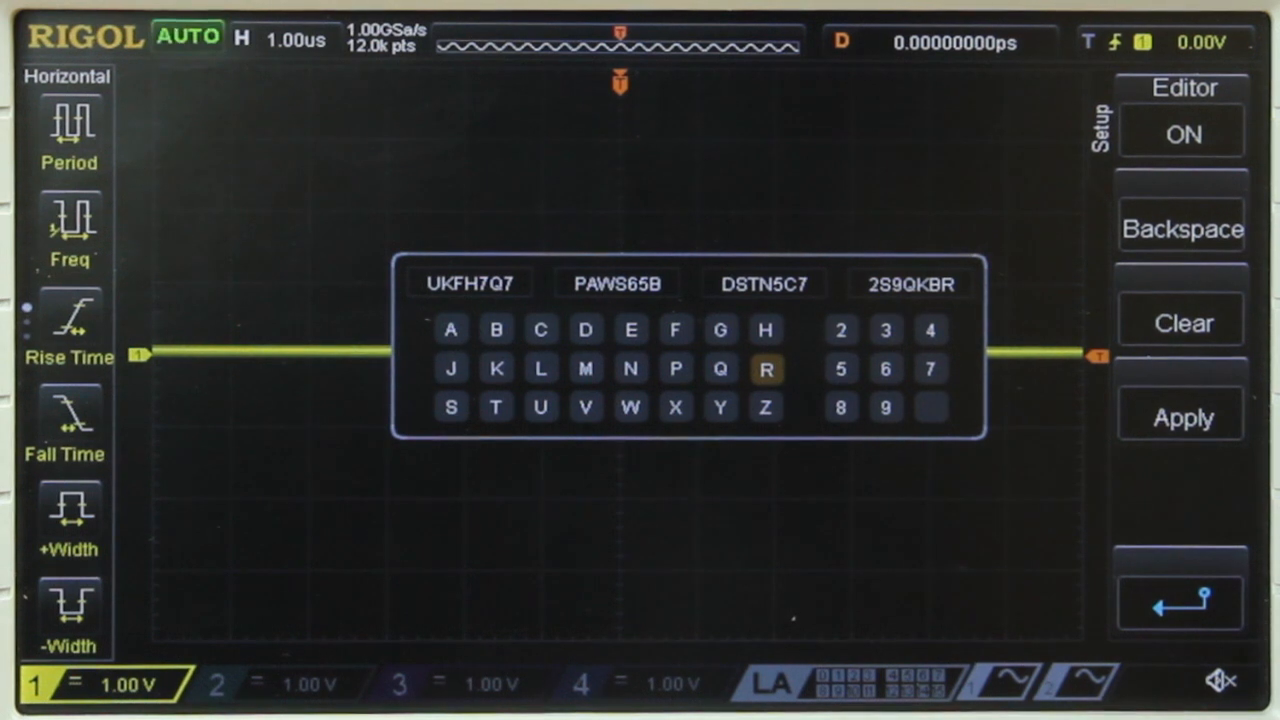
{"action": "left_click", "coordinate": [1181, 130]}
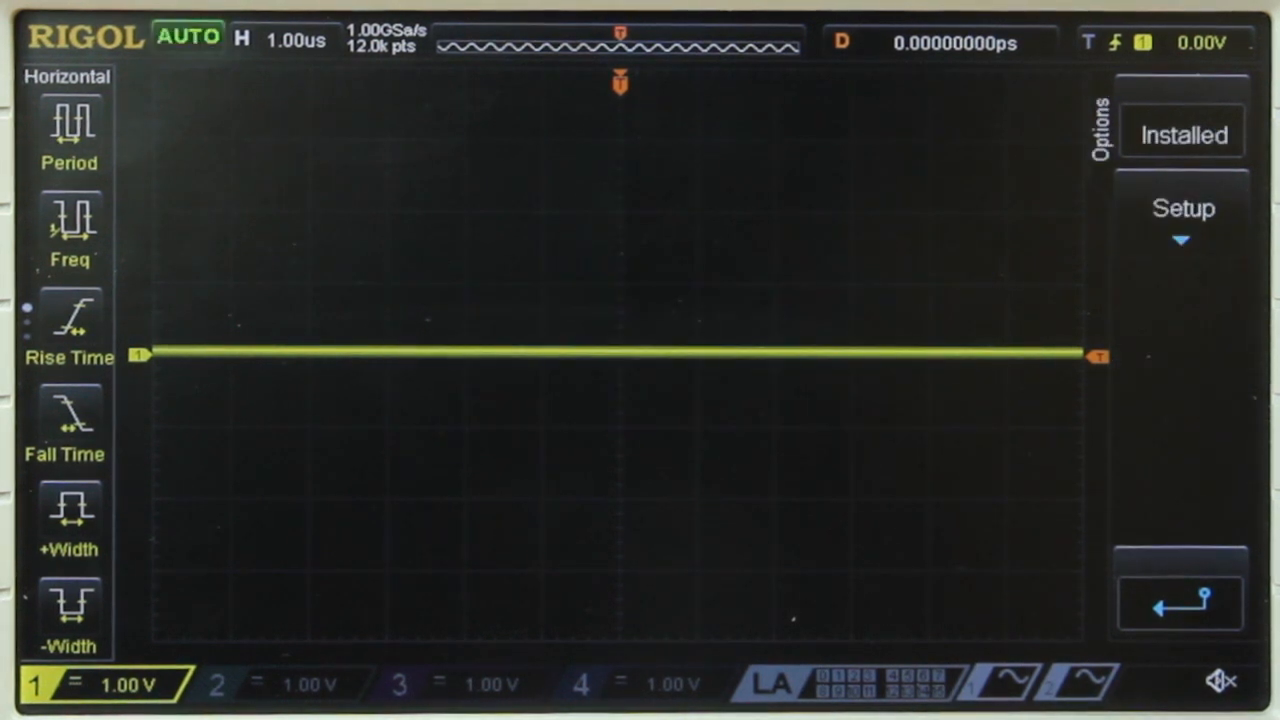
{"action": "left_click", "coordinate": [1181, 133]}
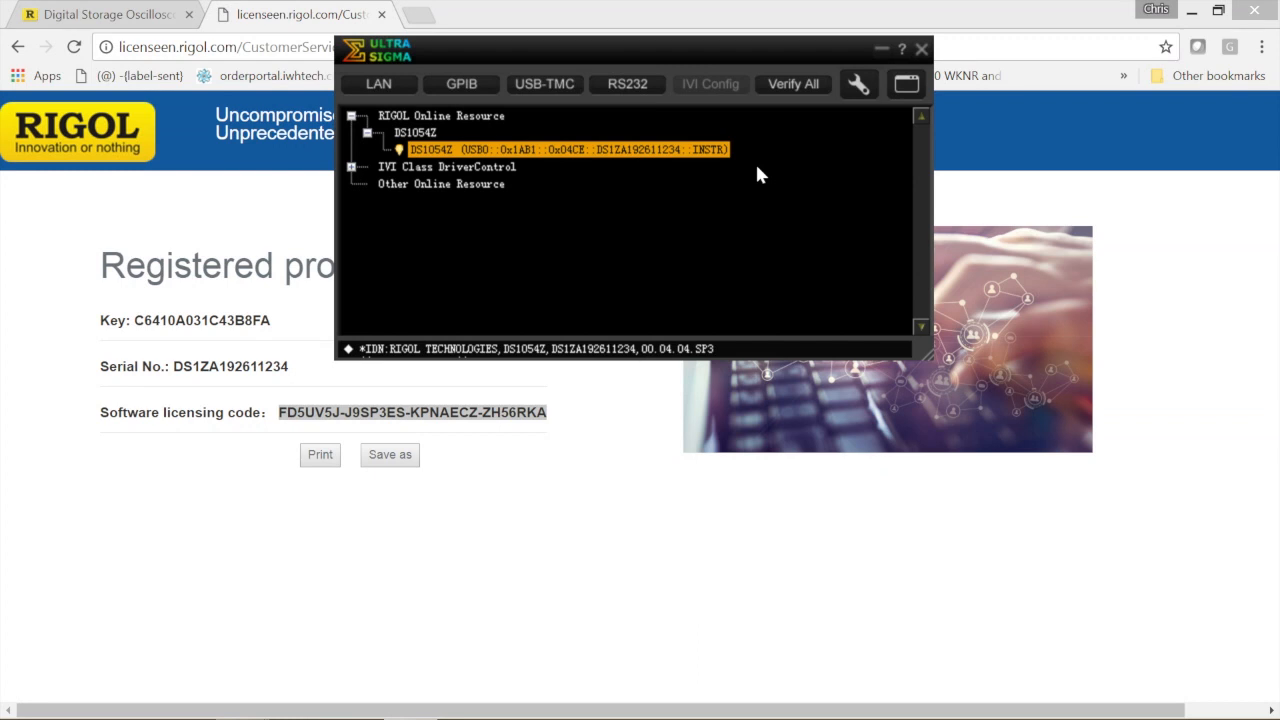
{"action": "mouse_move", "coordinate": [742, 172]}
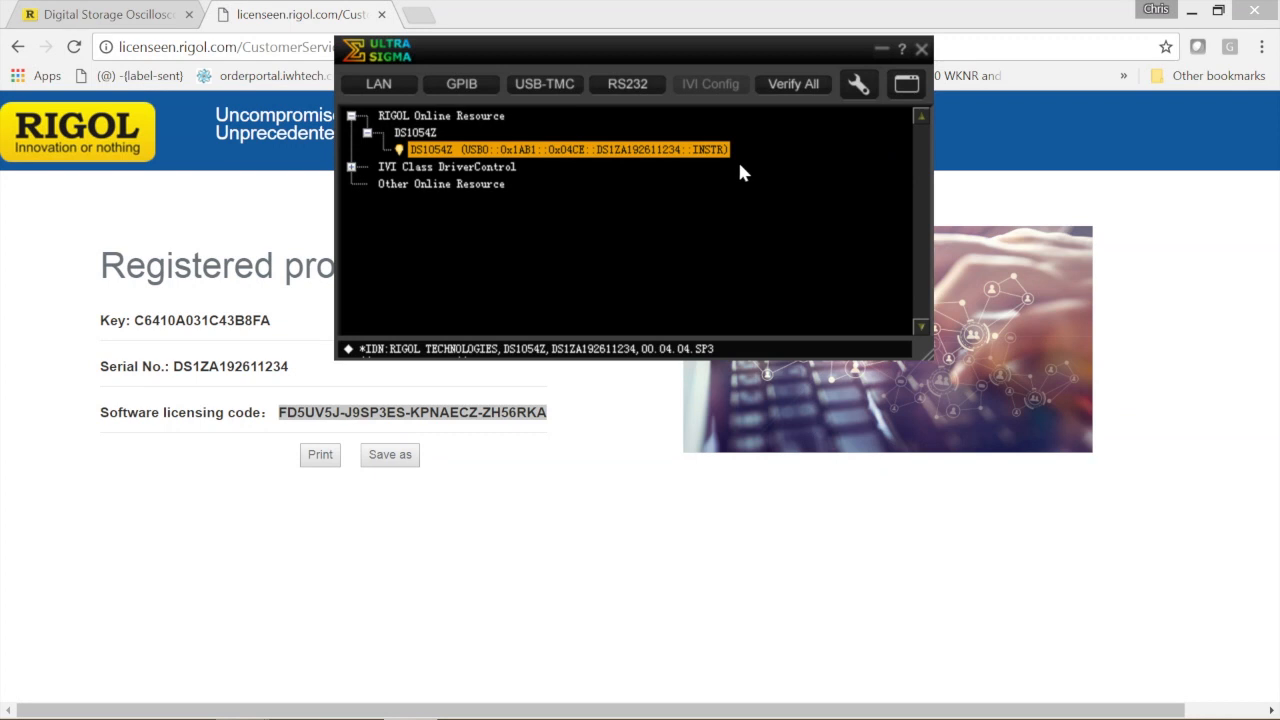
Launch SCPI Panel Control from the DS1054Z USB resource's context menu
{"action": "right_click", "coordinate": [560, 149]}
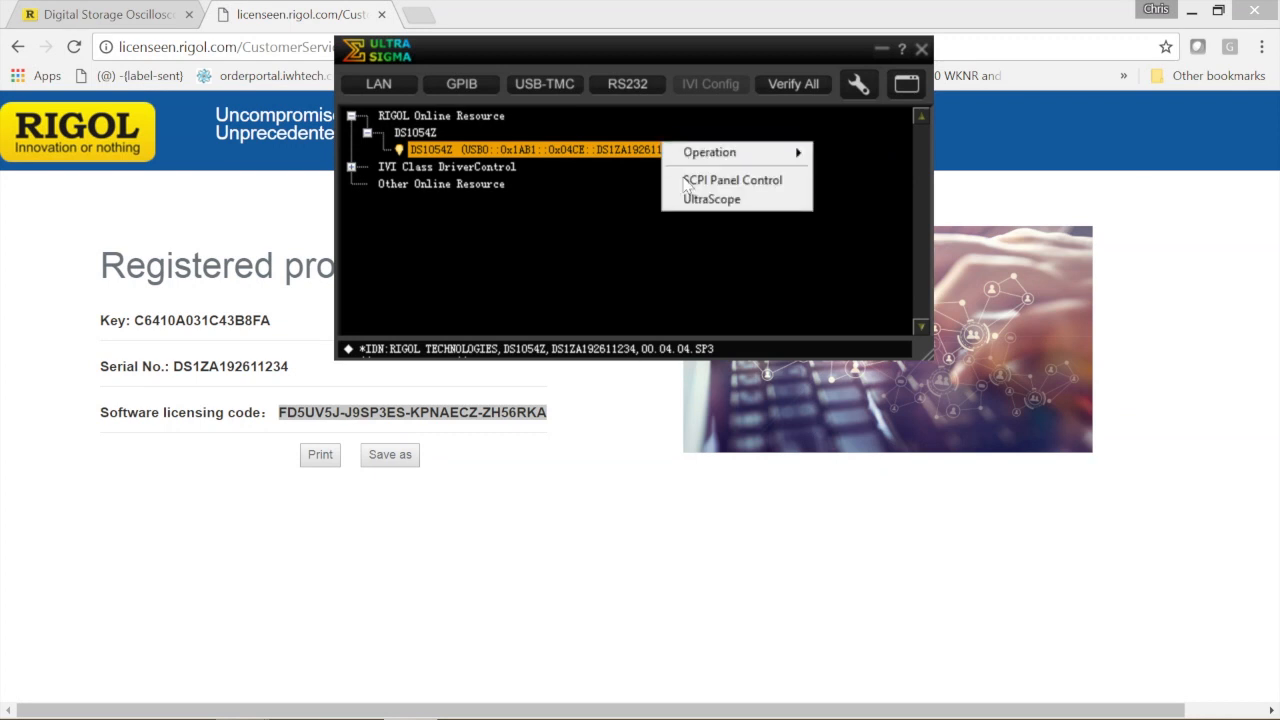
{"action": "left_click", "coordinate": [733, 180]}
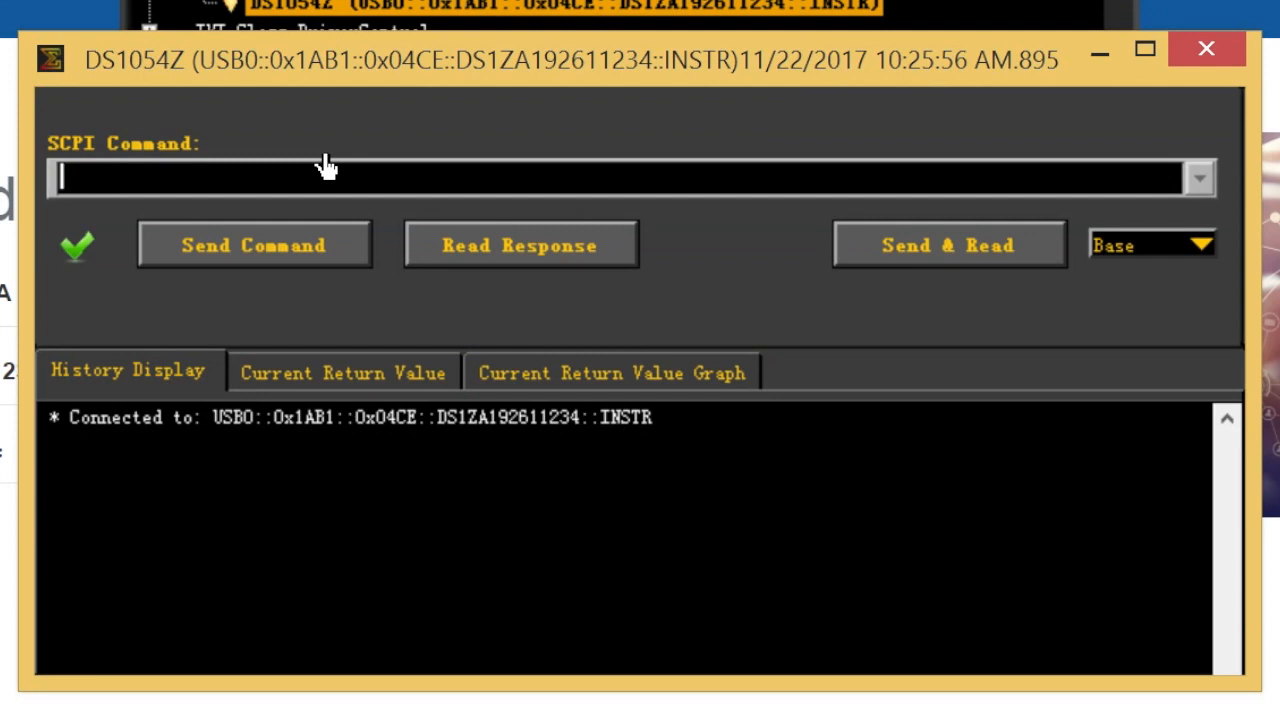
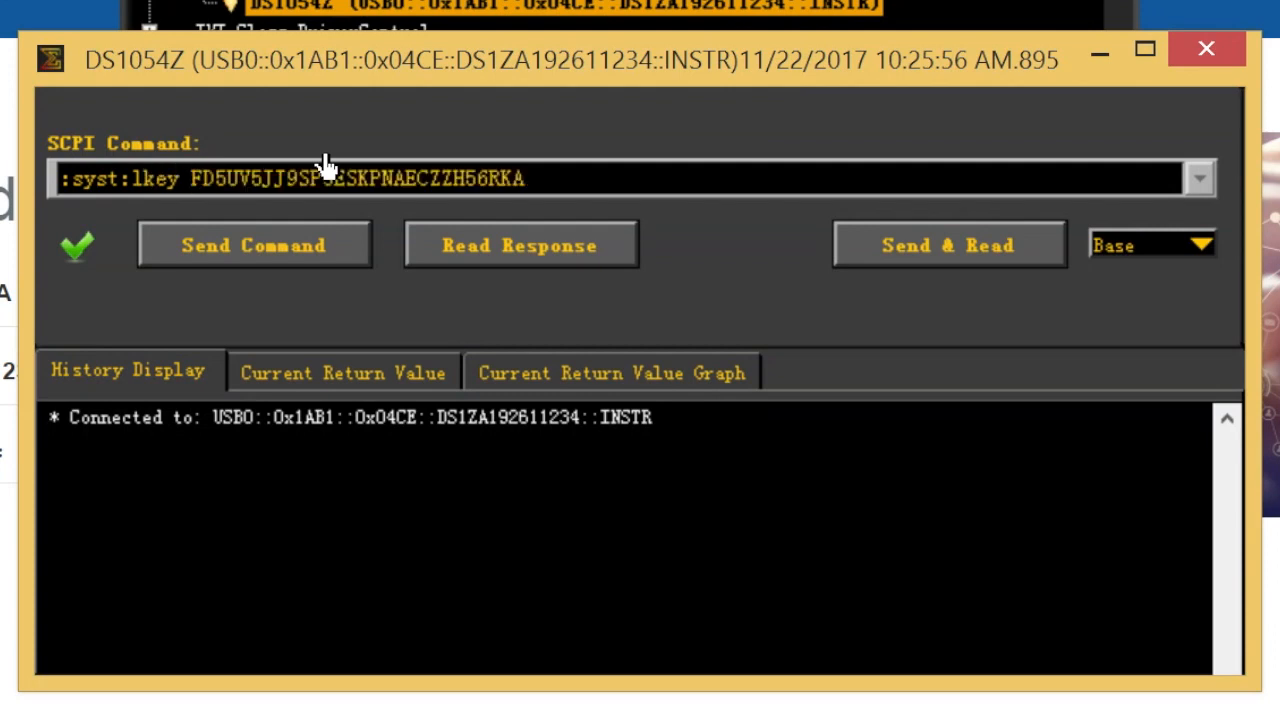
{"action": "mouse_move", "coordinate": [253, 245]}
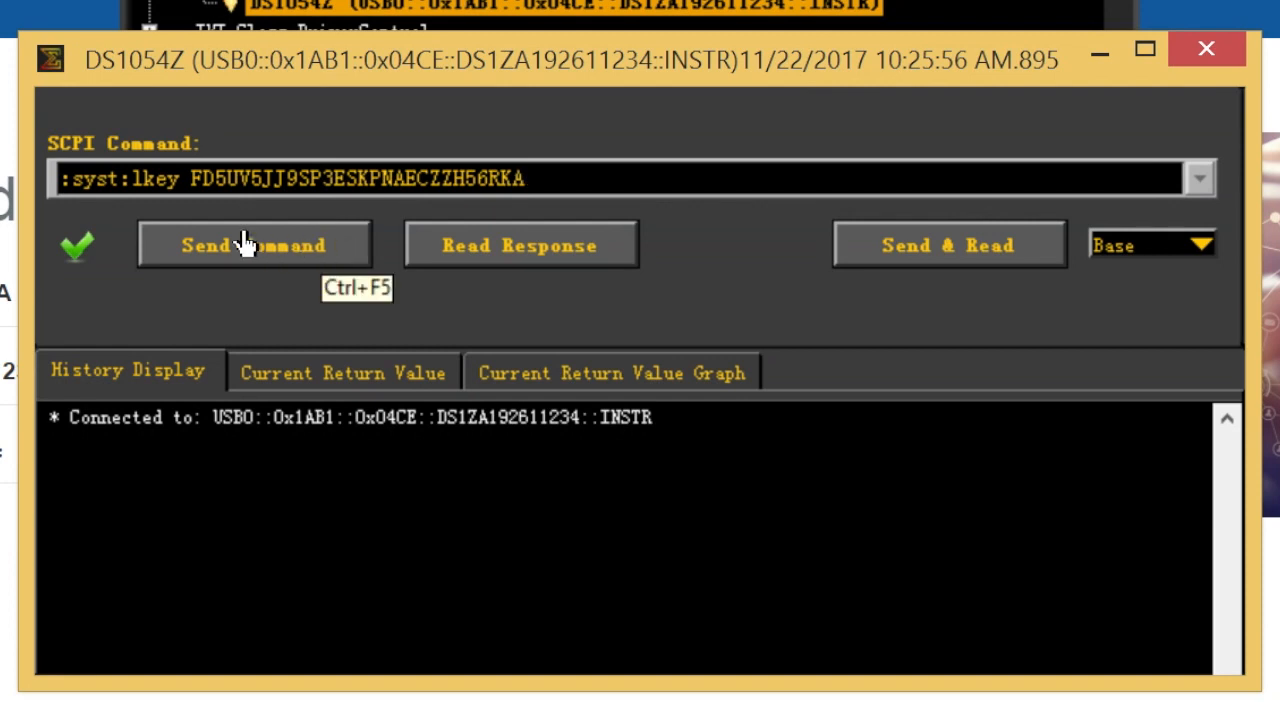
{"action": "left_click", "coordinate": [254, 244]}
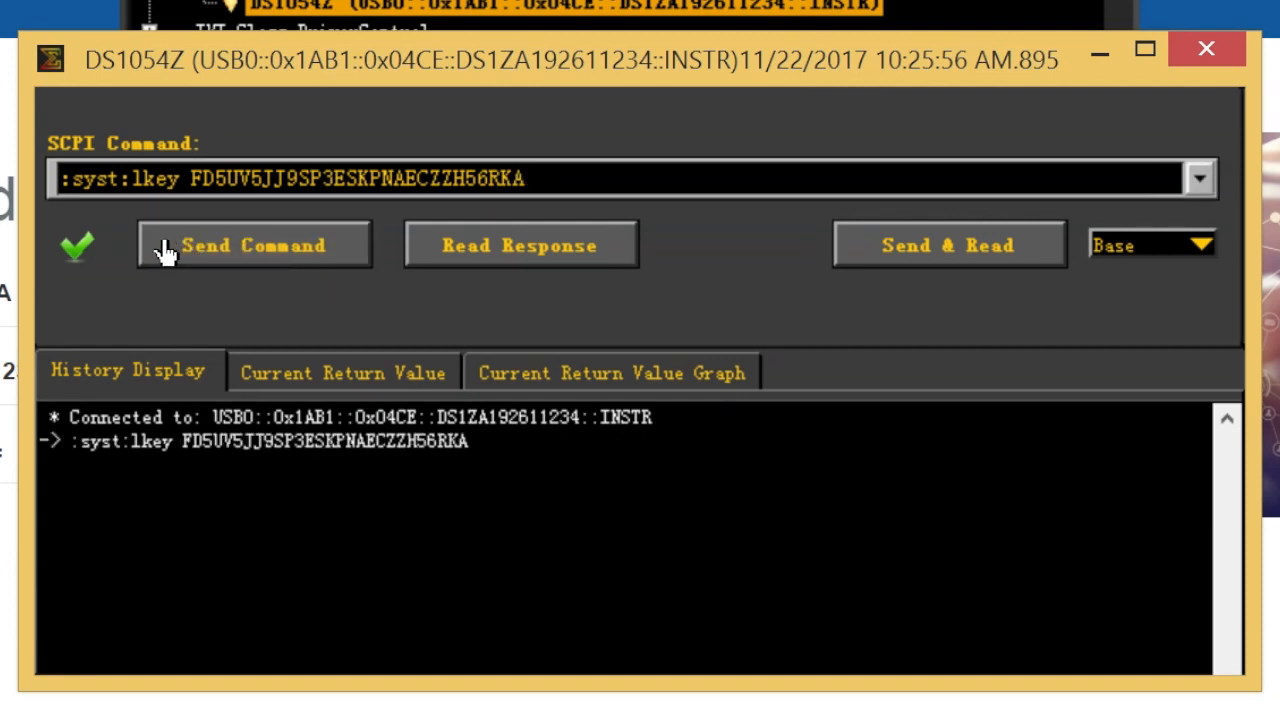
{"action": "left_click", "coordinate": [253, 244]}
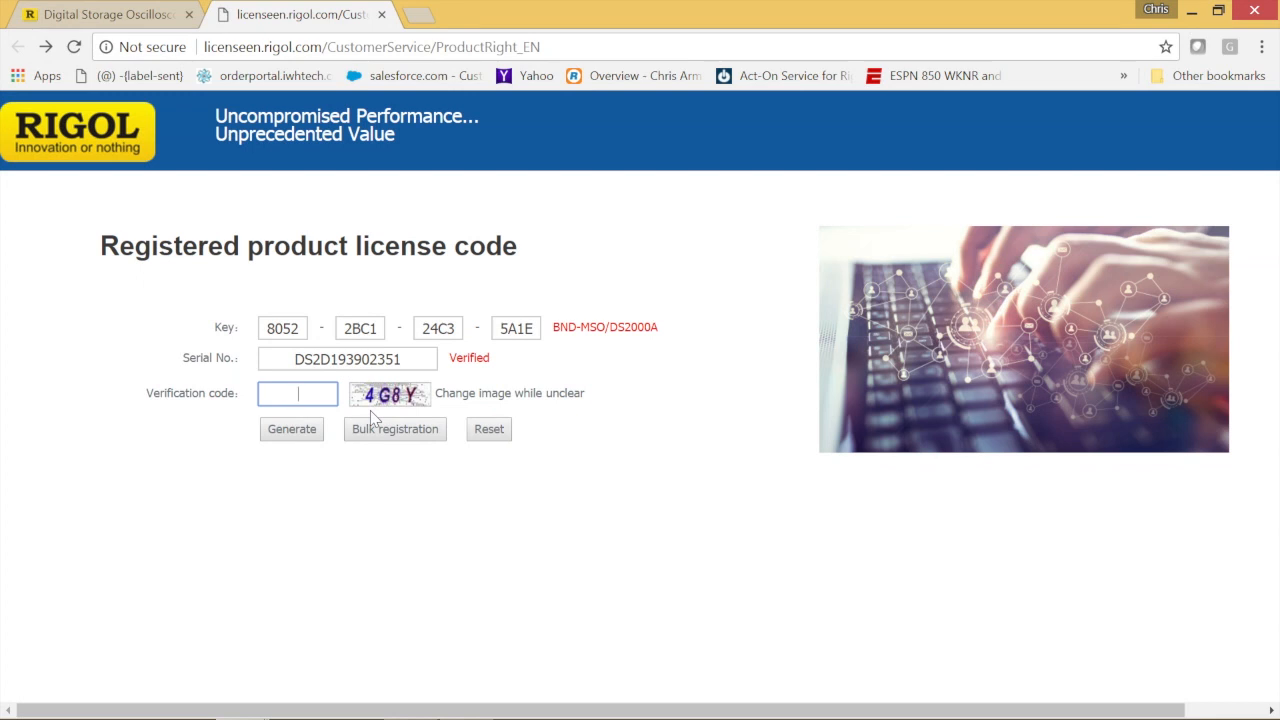
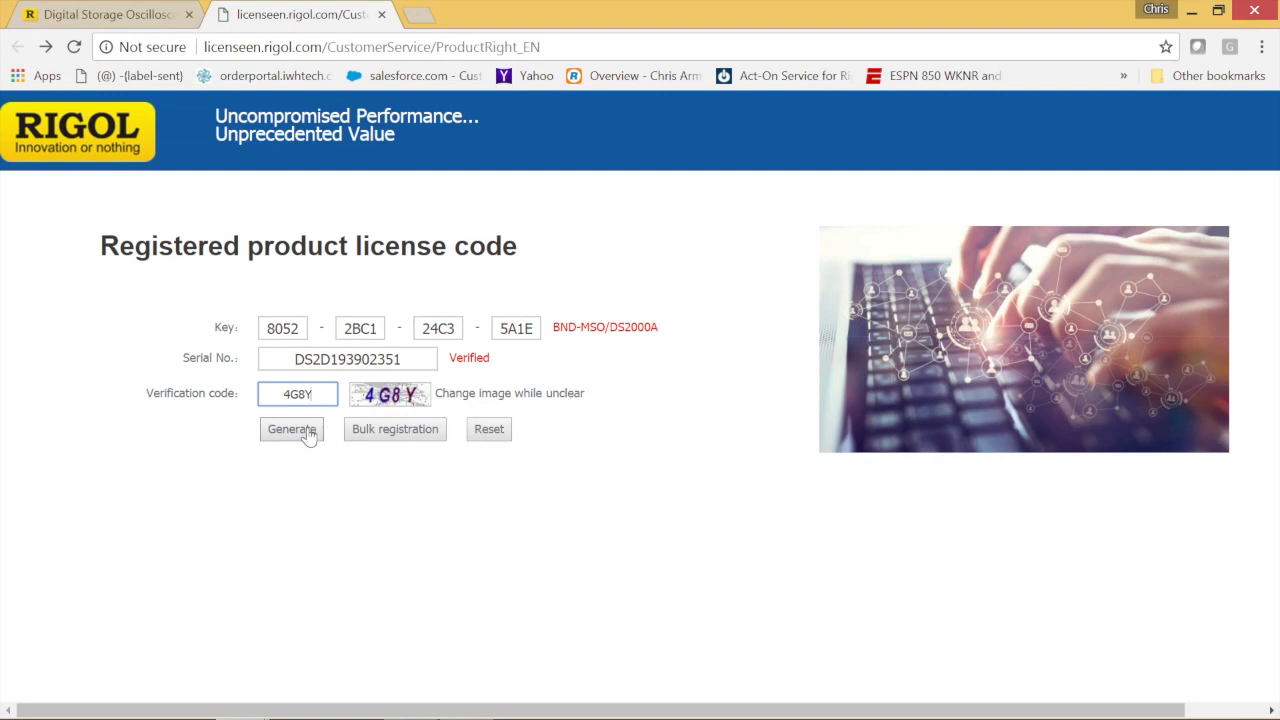
{"action": "left_click", "coordinate": [291, 429]}
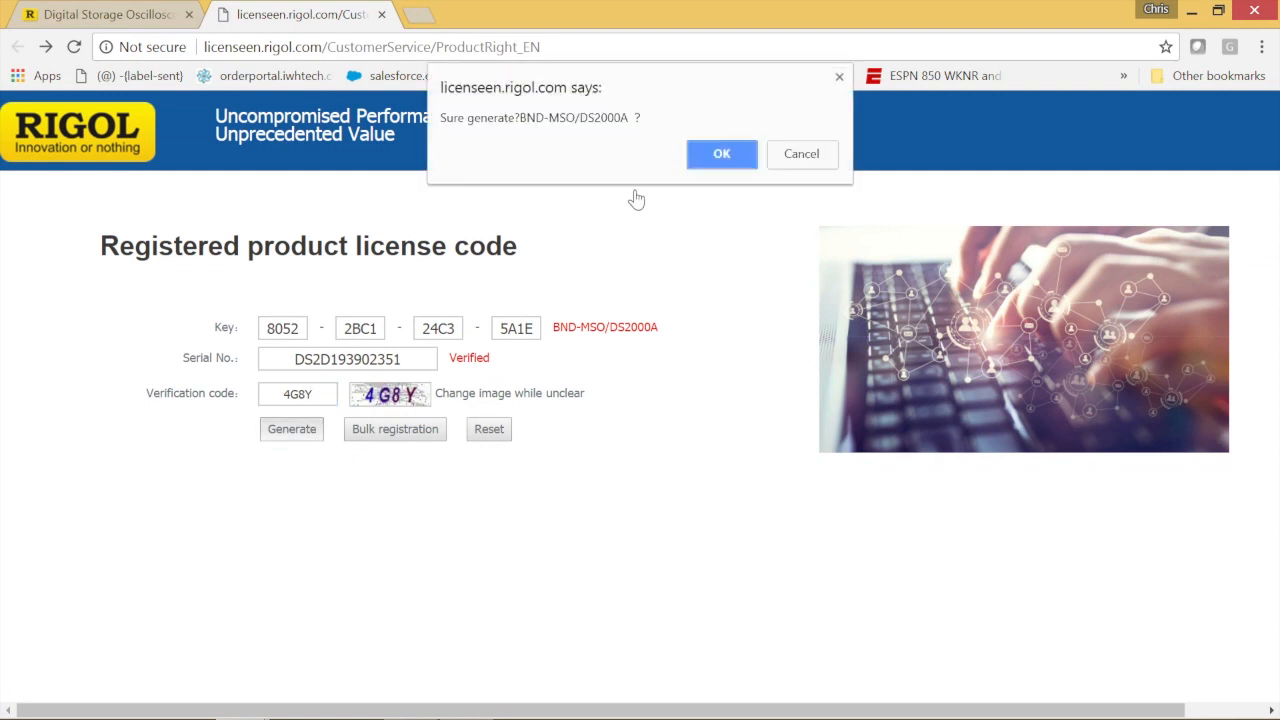
{"action": "left_click", "coordinate": [721, 153]}
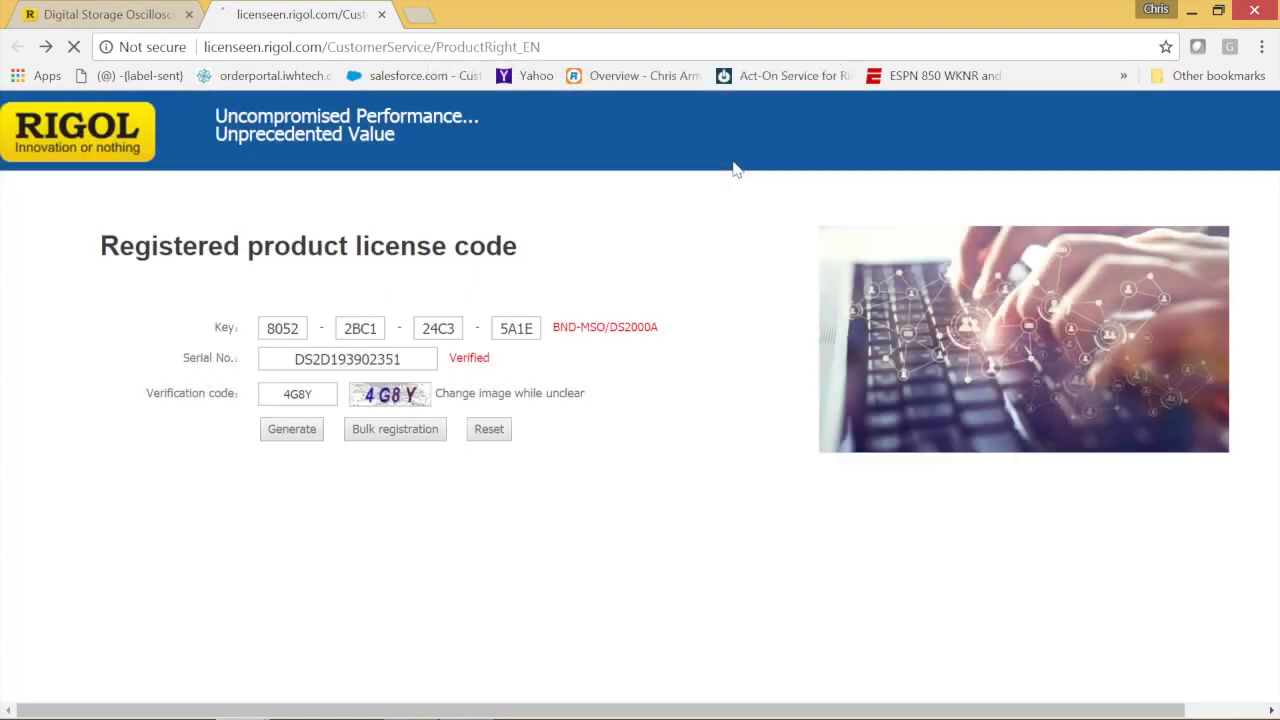
{"action": "left_click", "coordinate": [291, 429]}
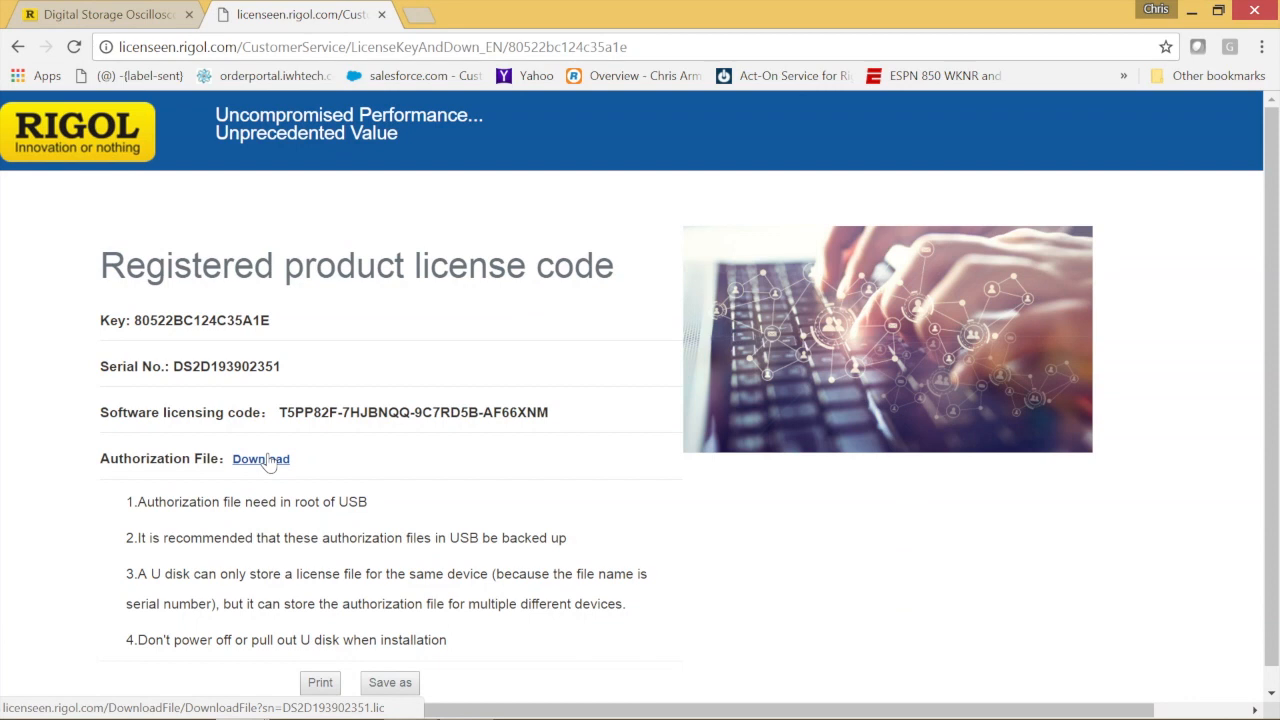
Download the generated license's Authorization File (.lic) to the computer
{"action": "left_click", "coordinate": [261, 458]}
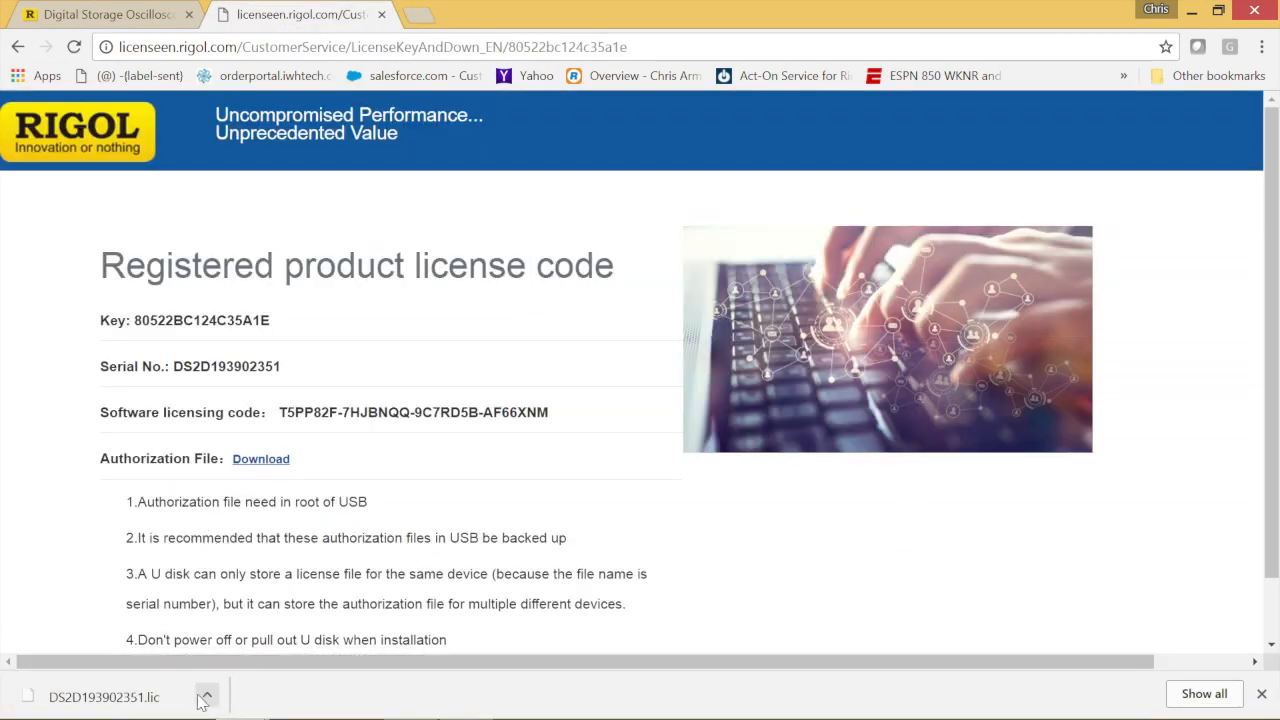
{"action": "left_click", "coordinate": [206, 697]}
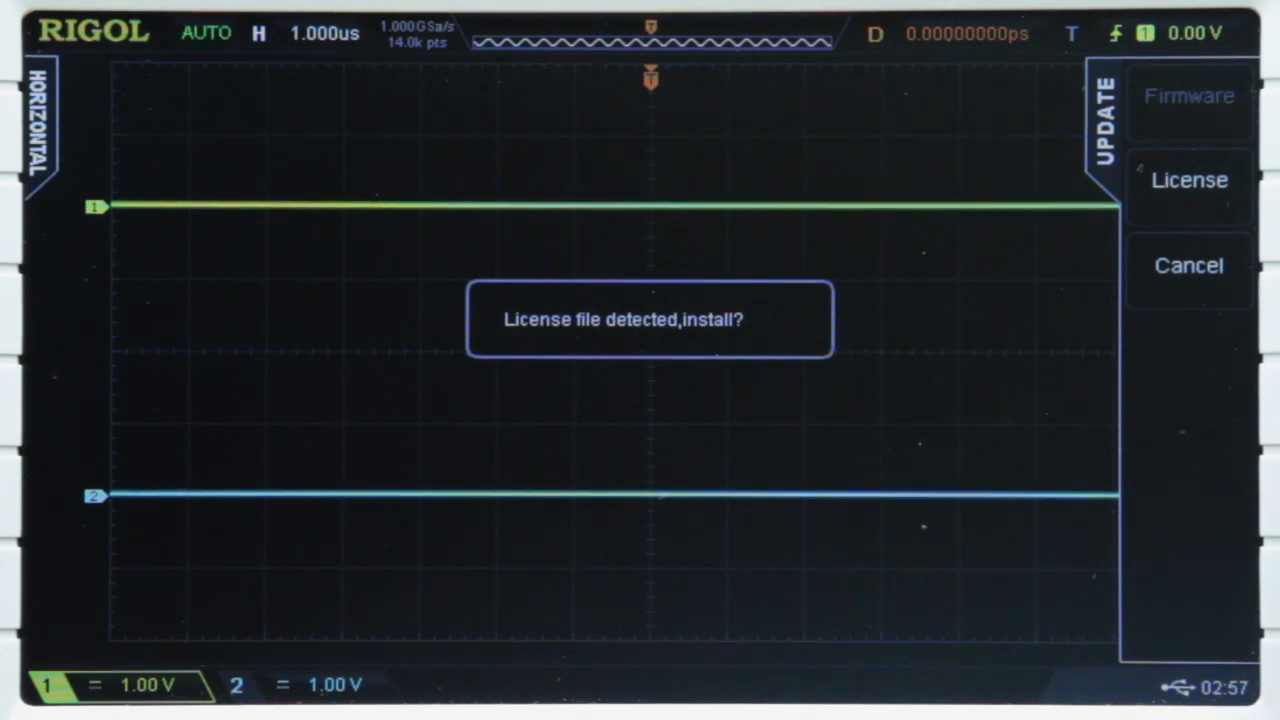
Install the USB-detected license file on the DS2000 via the License softkey
{"action": "left_click", "coordinate": [1188, 180]}
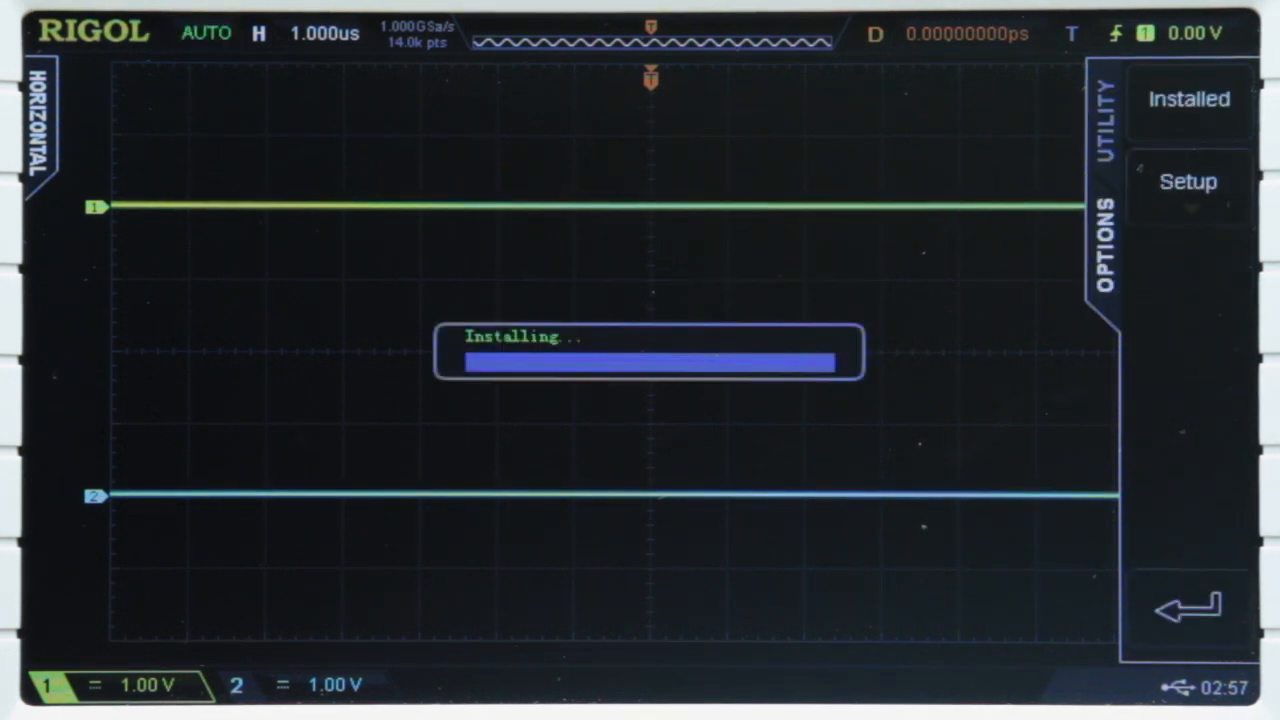